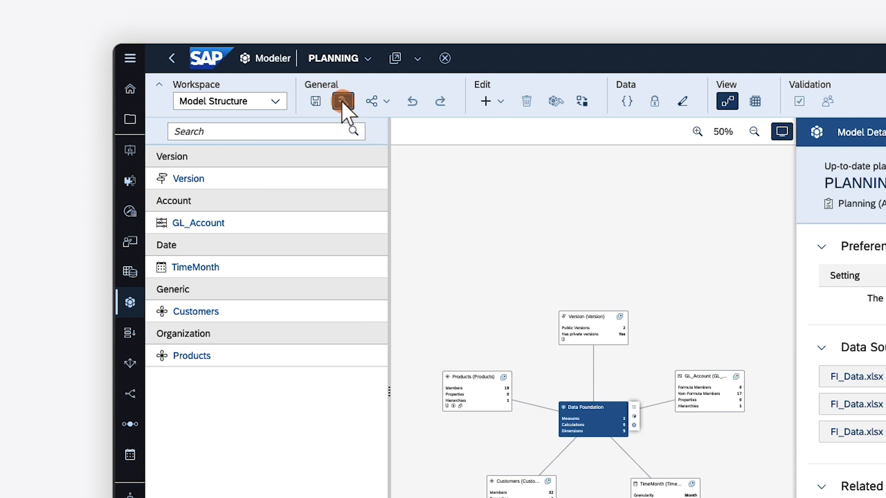
- Enable Data Locking in the PLANNING model's Access and Privacy preferences, keeping Open as default lock state
left_click(341, 101)
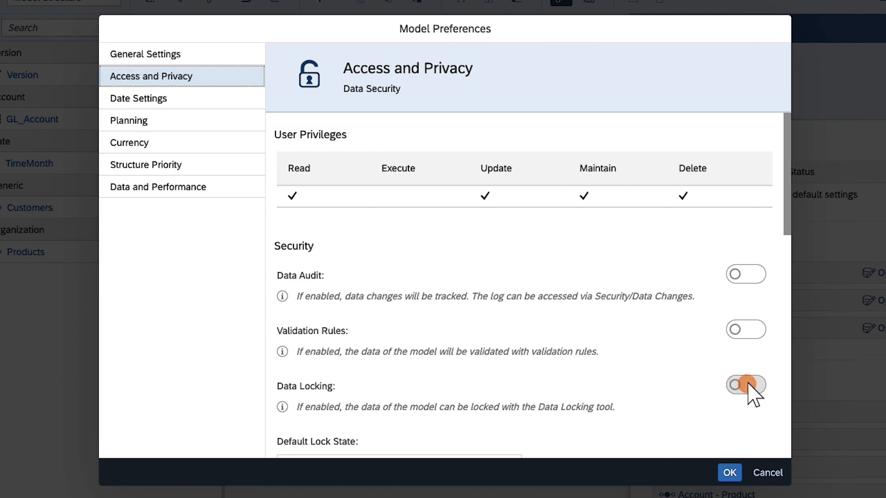
left_click(745, 385)
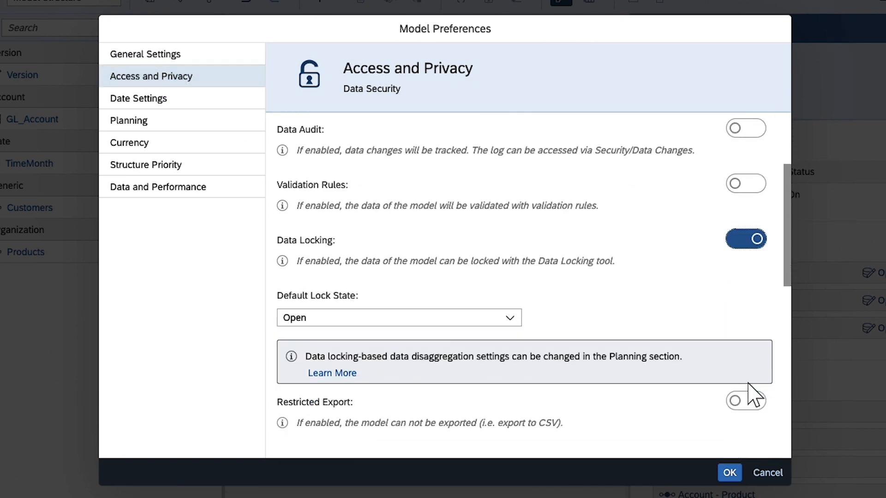
left_click(507, 318)
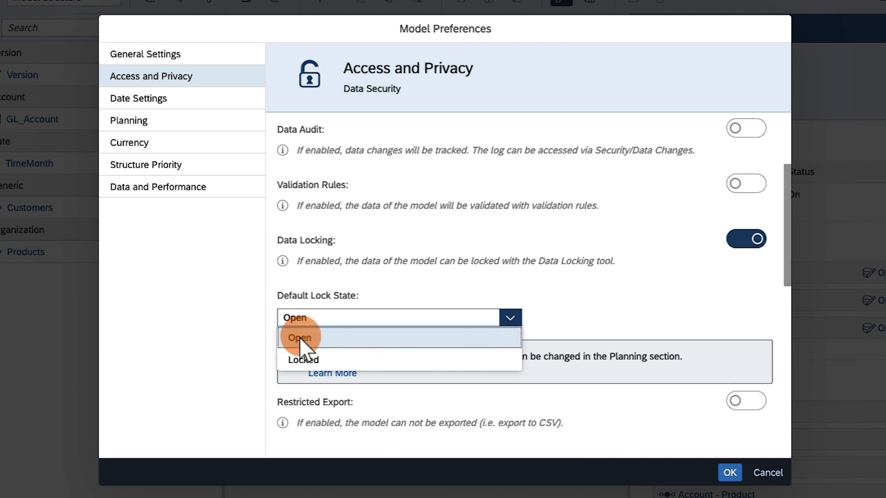
left_click(299, 338)
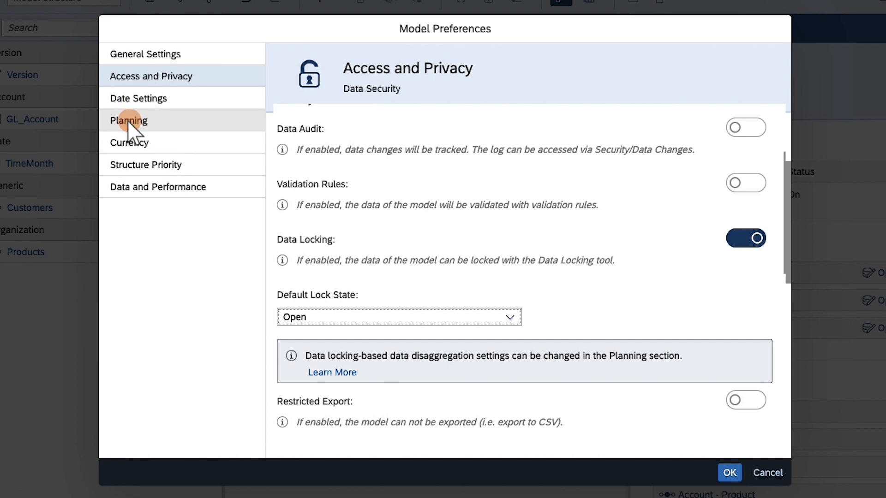
- Switch on Based on Data Locking under Planning's Data Disaggregation and confirm the preferences with OK
left_click(129, 121)
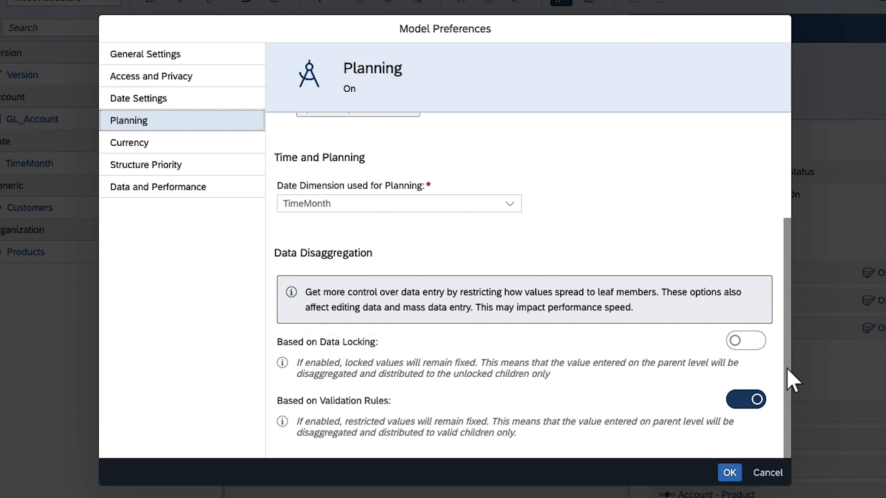
left_click(745, 341)
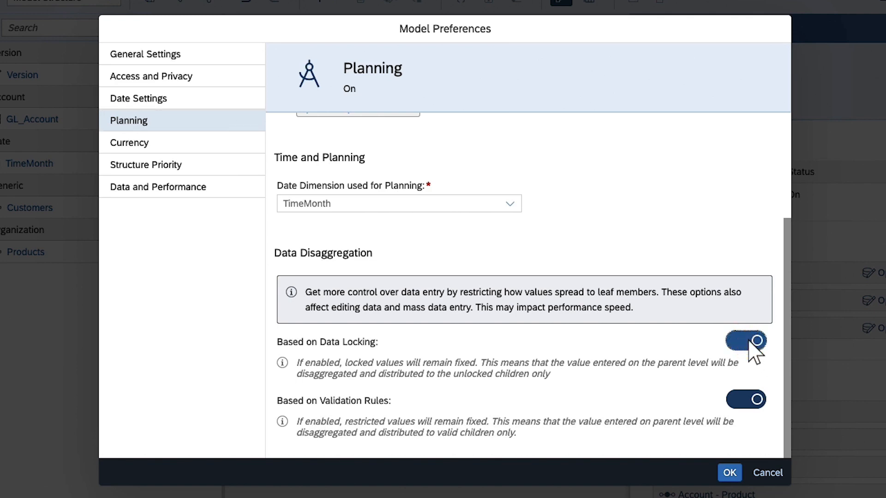
left_click(728, 473)
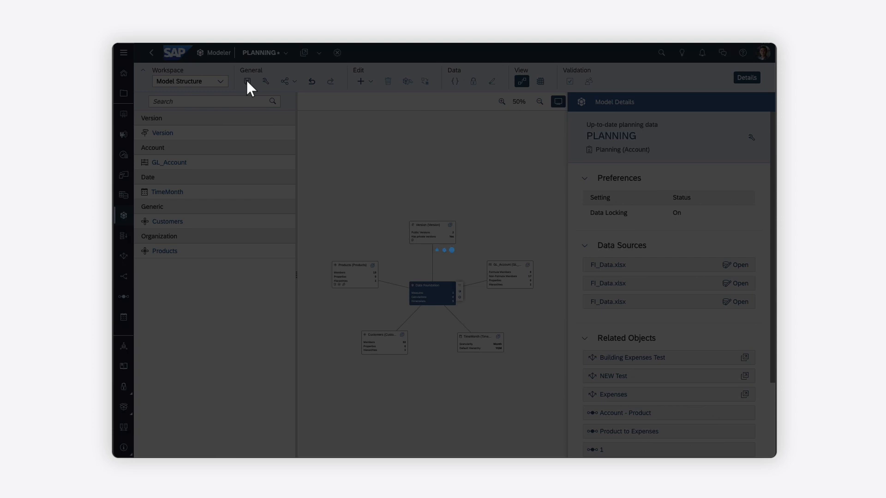
- Save the PLANNING model and add Products as a data locking driving dimension
left_click(247, 81)
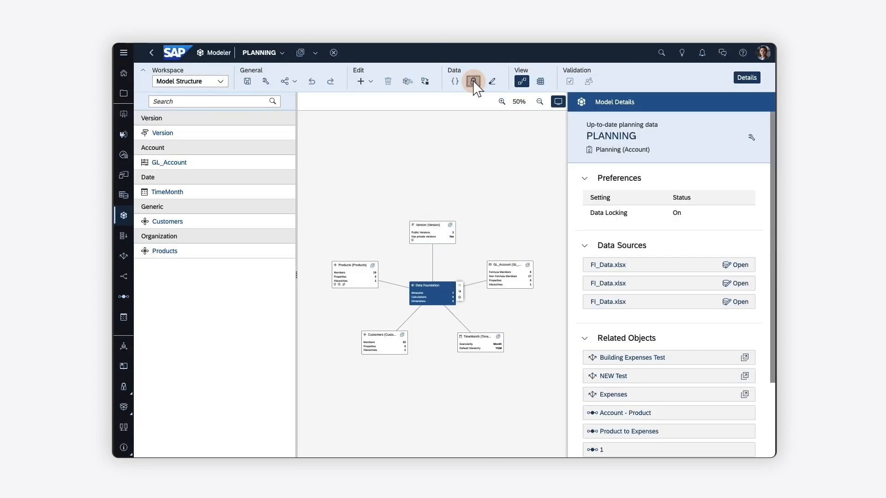
left_click(473, 81)
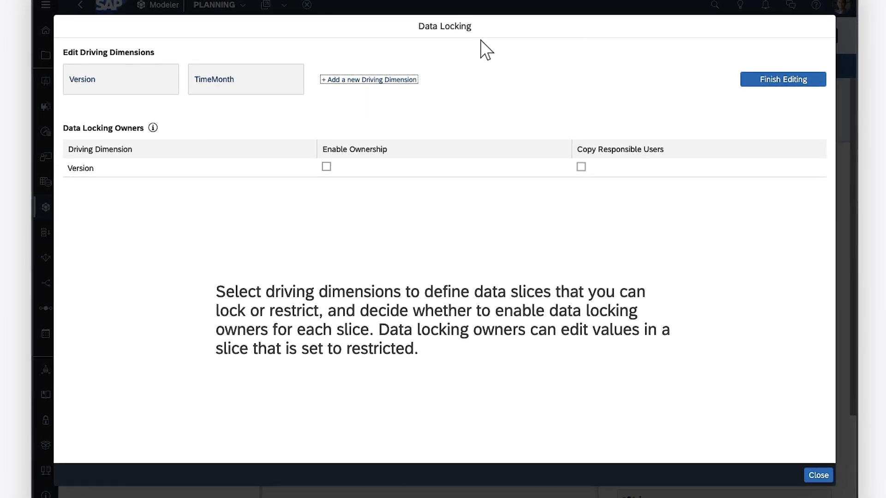
left_click(368, 79)
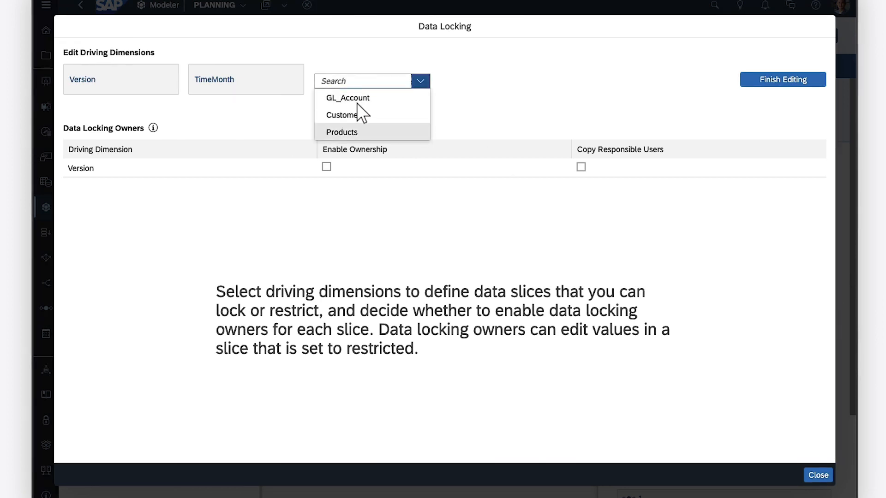
left_click(341, 132)
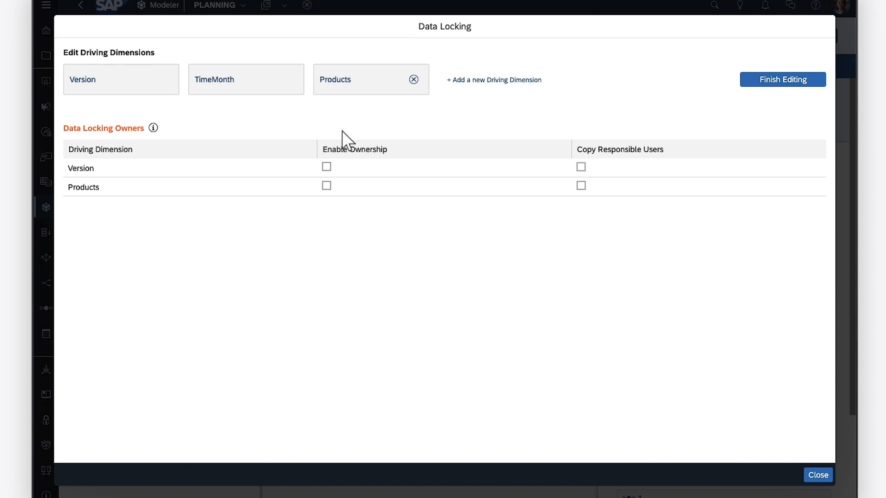
- Enable ownership and copy responsible users for both the Version and Products rows
left_click(326, 166)
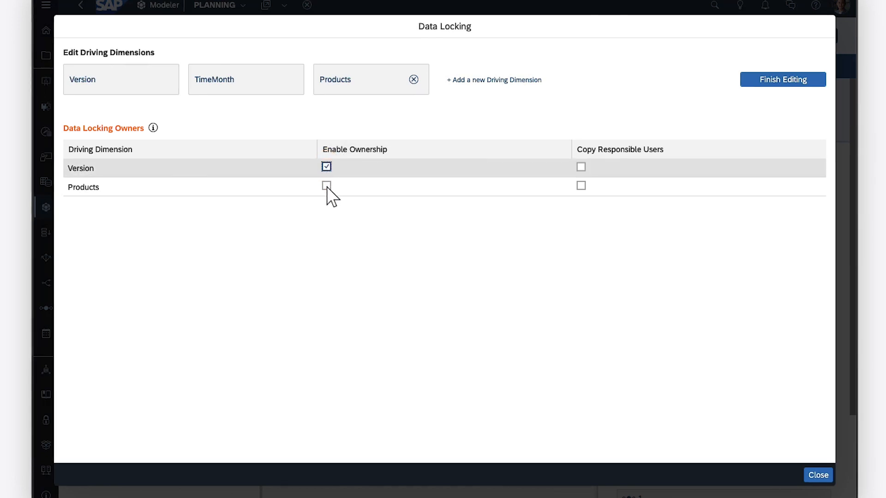
left_click(326, 185)
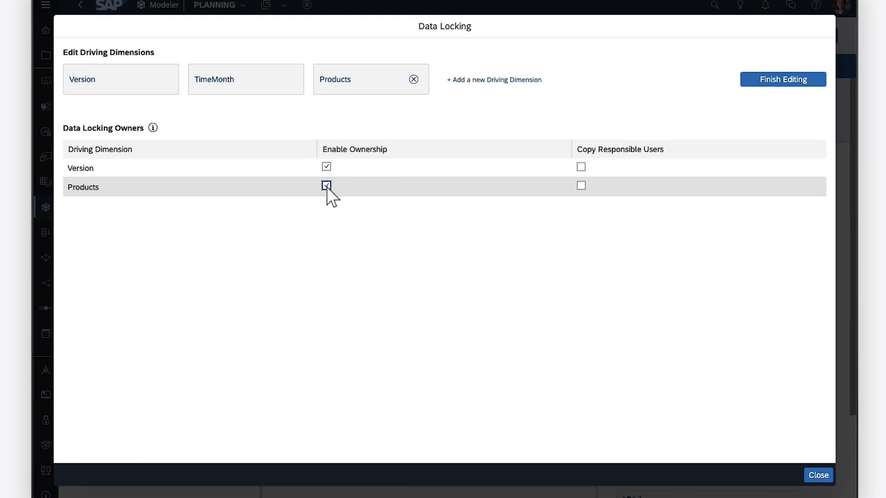
left_click(326, 186)
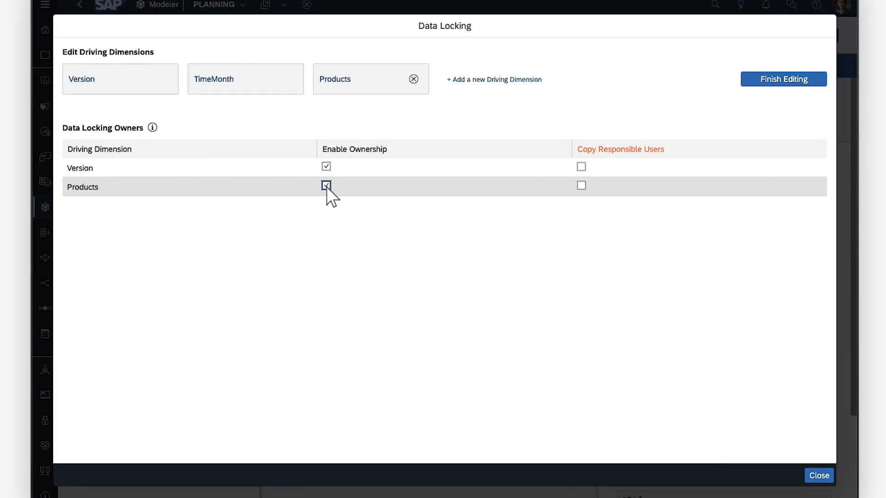
left_click(326, 185)
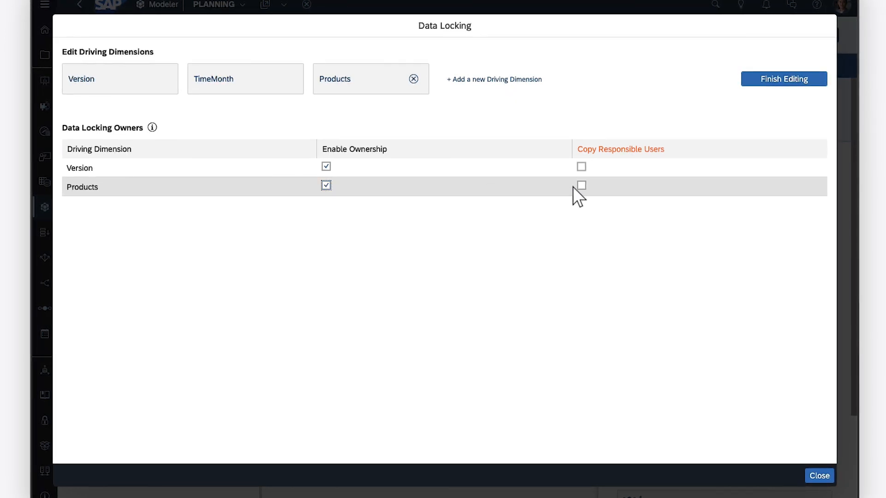
left_click(581, 185)
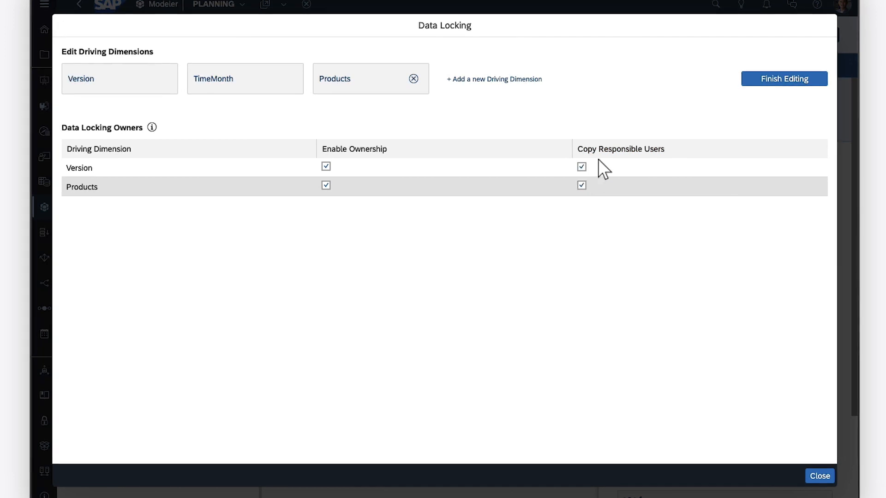
left_click(783, 78)
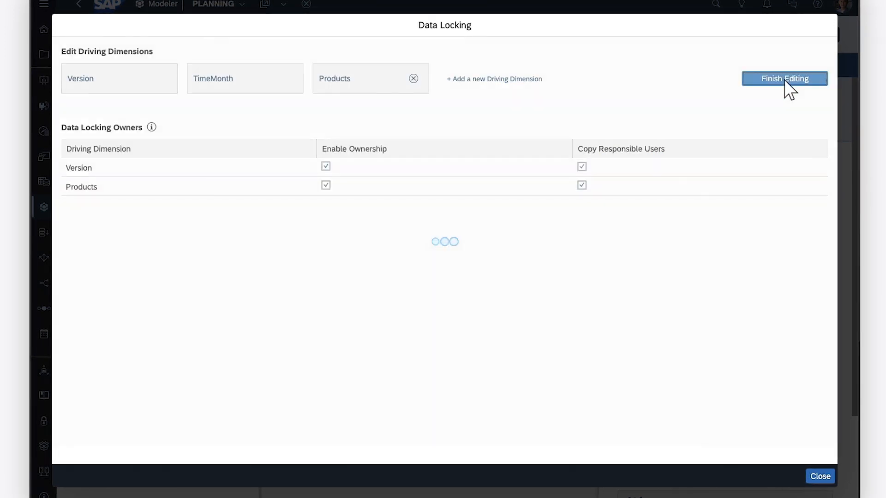
- Filter TimeMonth to Q4 2022 with All Products and show the Actual and BR Budget lock-state grid
left_click(785, 78)
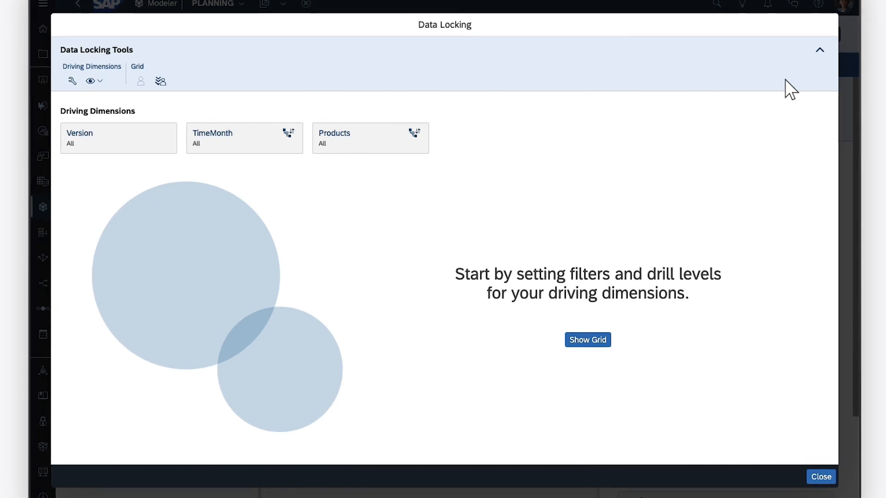
left_click(244, 137)
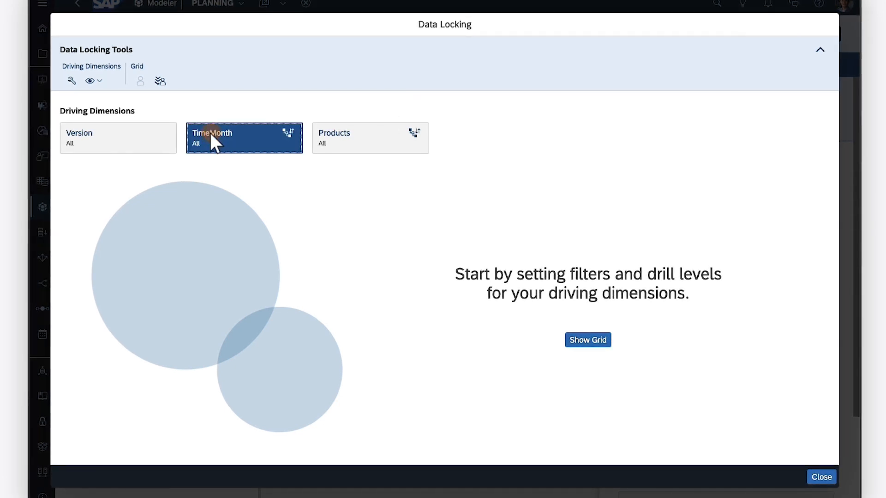
left_click(244, 138)
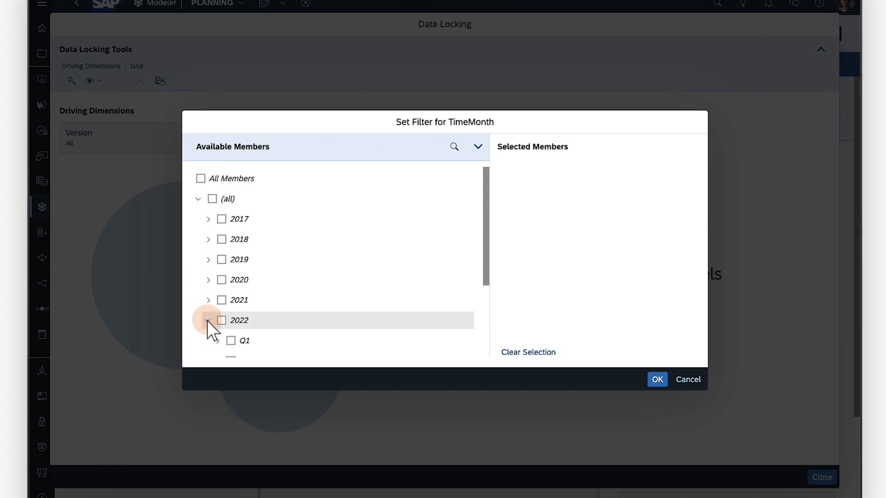
left_click(231, 285)
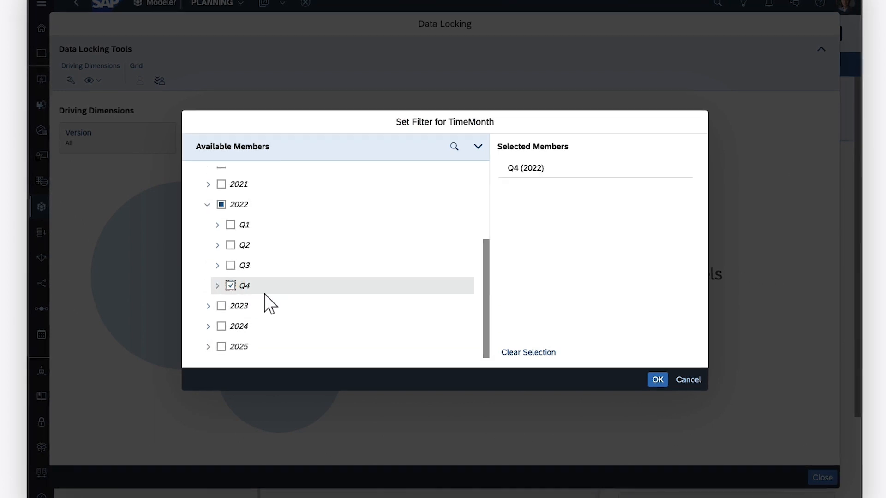
left_click(657, 379)
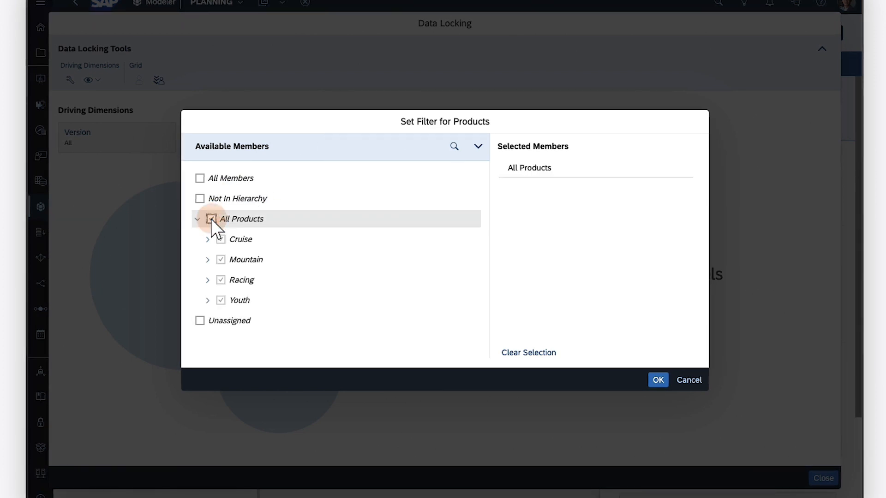
left_click(657, 380)
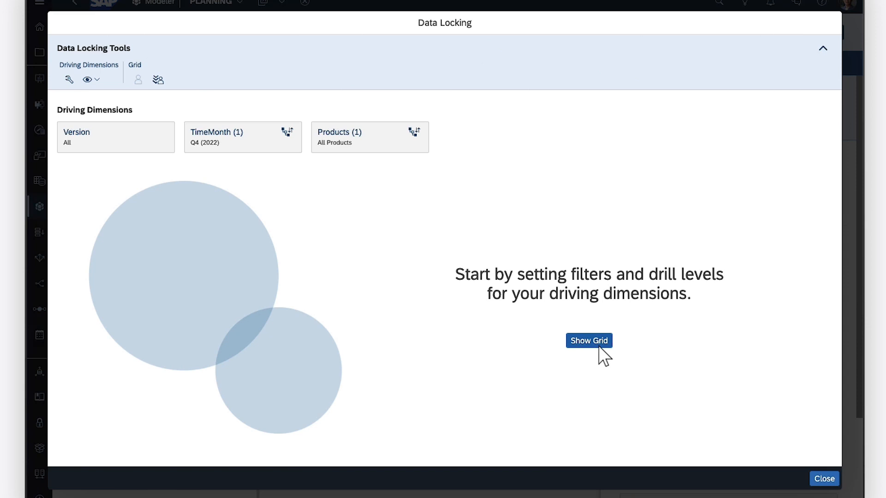
left_click(588, 340)
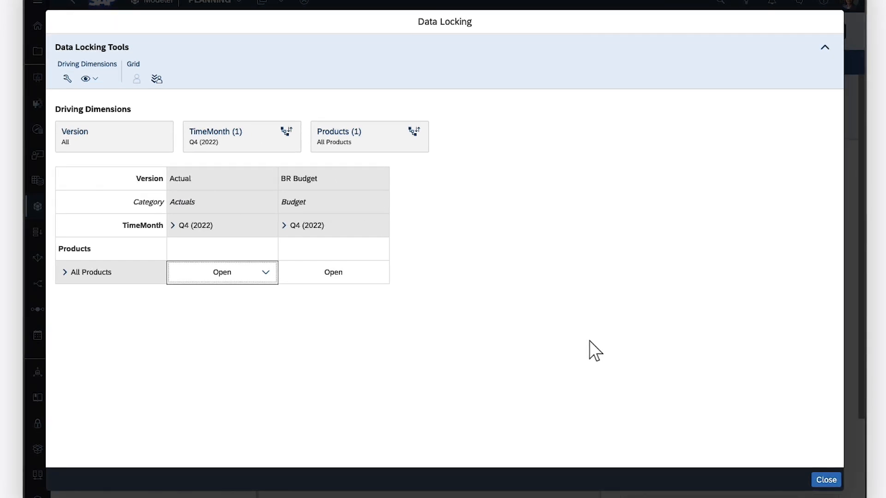
- Set the Actual Q4 2022 All Products slice to Restricted, cancelling Set Owners without assigning anyone
left_click(265, 271)
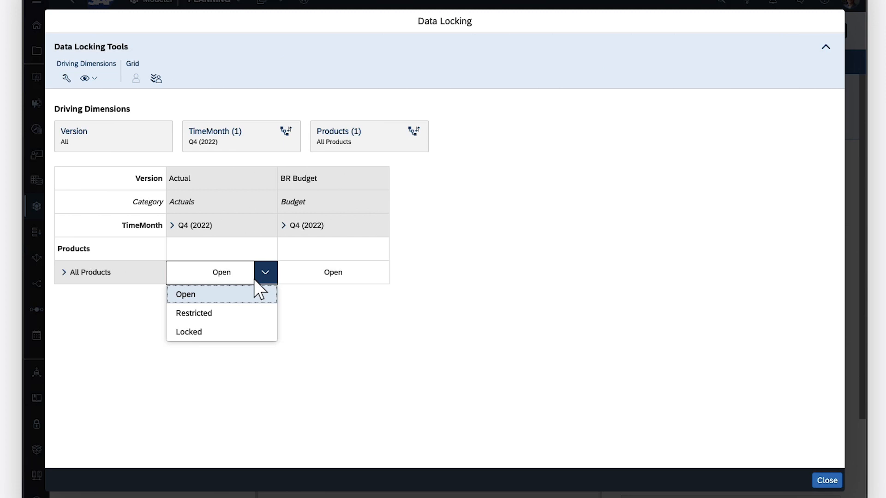
left_click(193, 313)
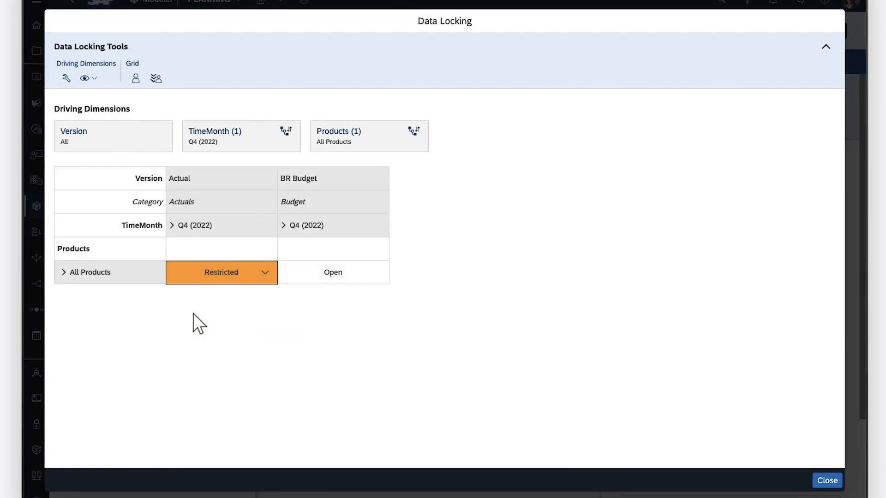
left_click(134, 78)
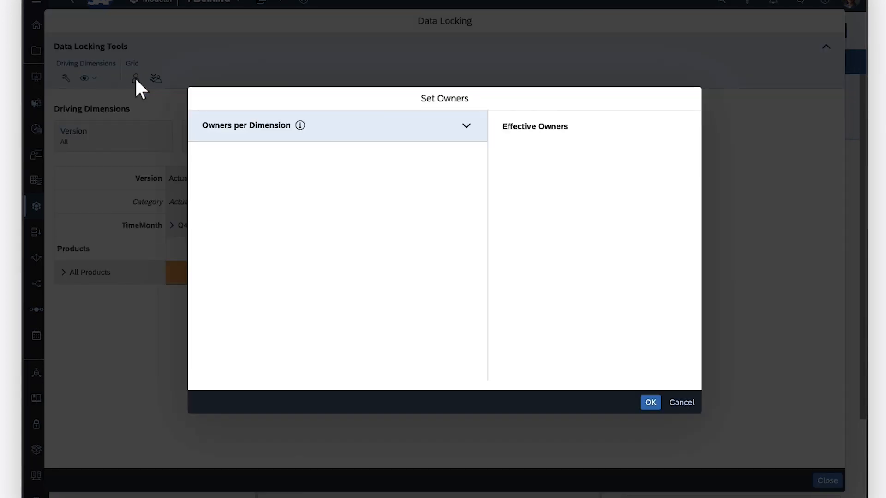
left_click(465, 126)
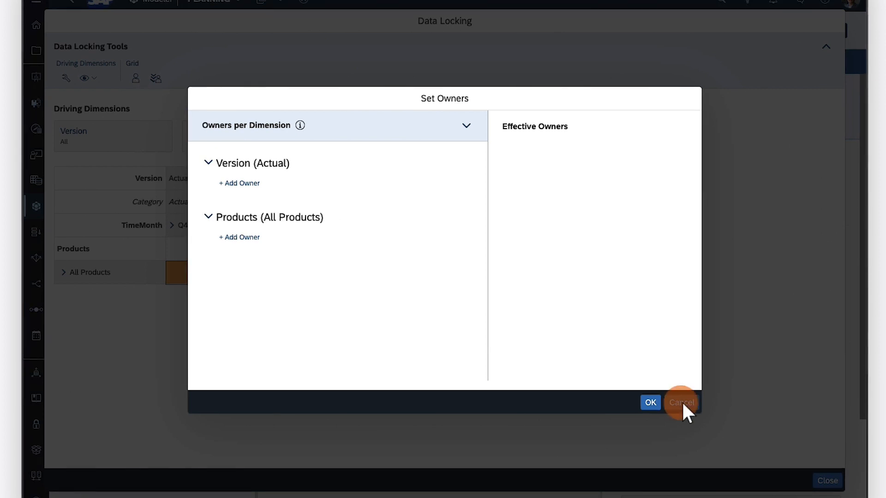
left_click(680, 402)
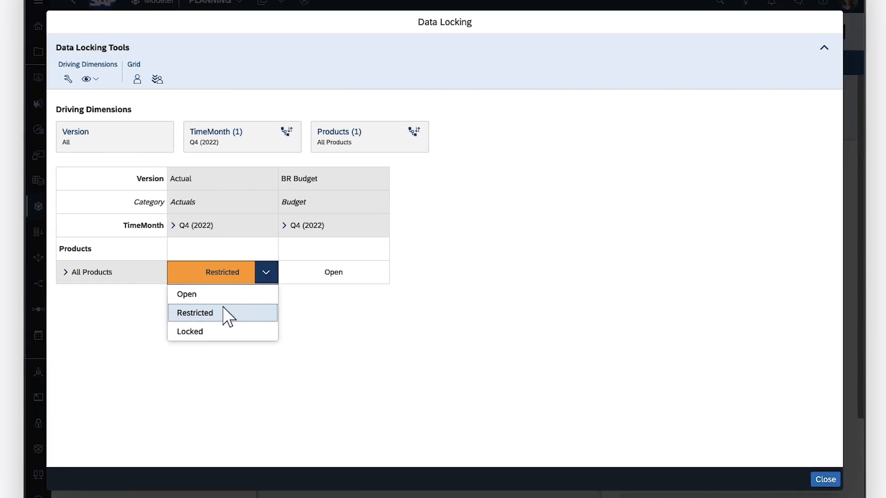
- Set Actual and BR Budget Q4 2022 to Locked, then close Data Locking to return to the Modeler
left_click(190, 332)
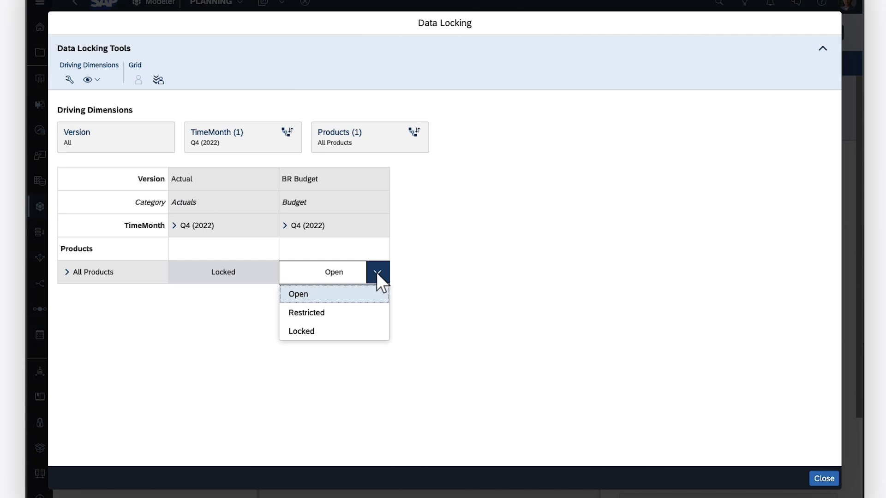
left_click(297, 293)
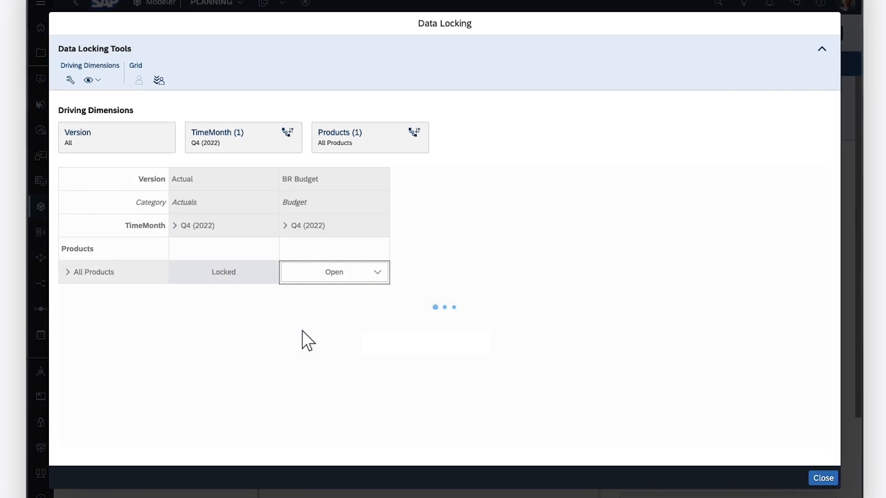
left_click(333, 272)
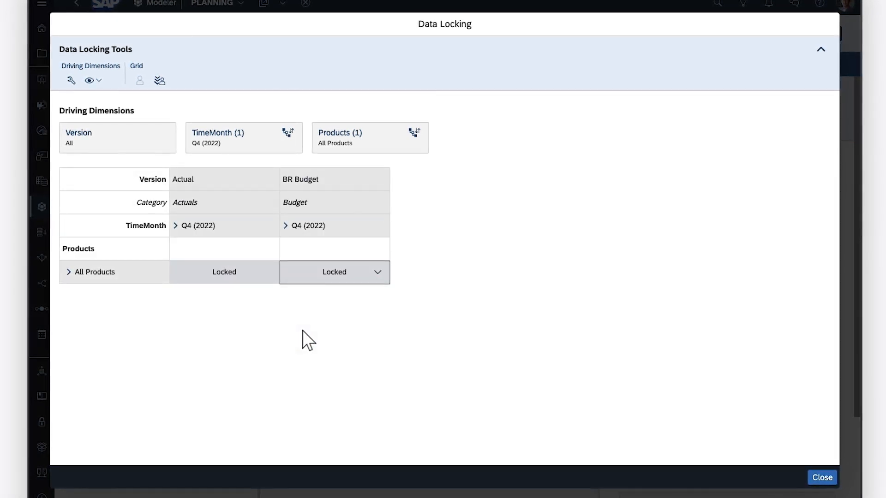
mouse_move(708, 452)
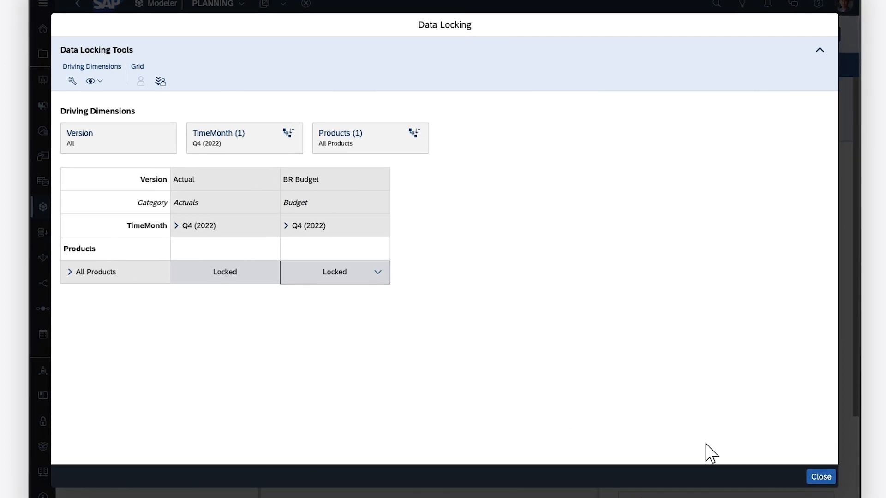
left_click(820, 476)
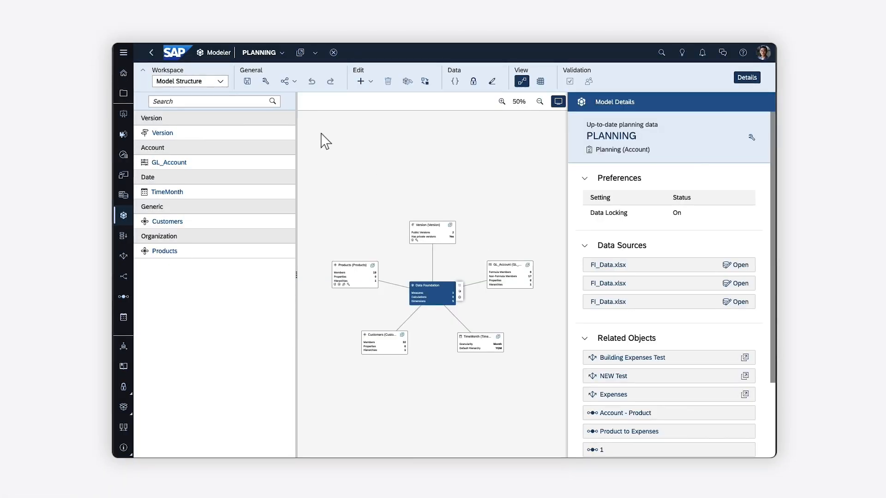
- Open the Planning 2022 story showing the Q4 Planning table of BR Forecast values
left_click(246, 81)
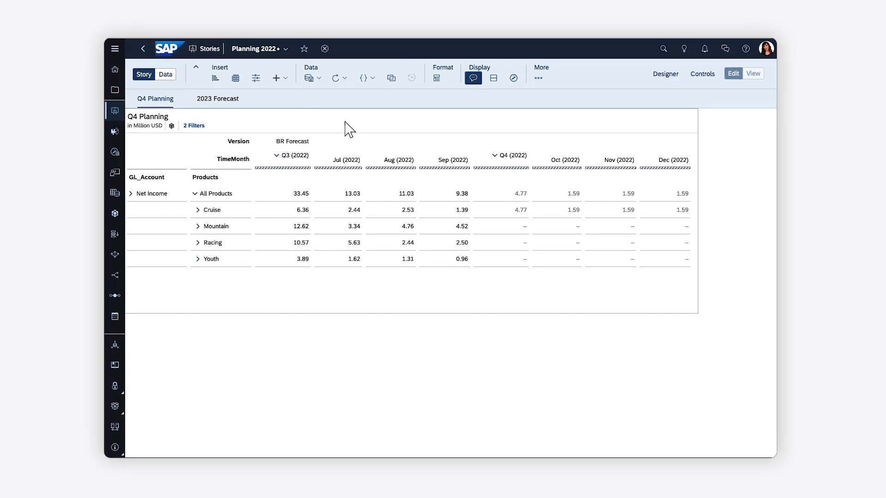
- Use Manage Data Locks on the Q4 All Products cell to set Q4 2022 back to Open
right_click(520, 193)
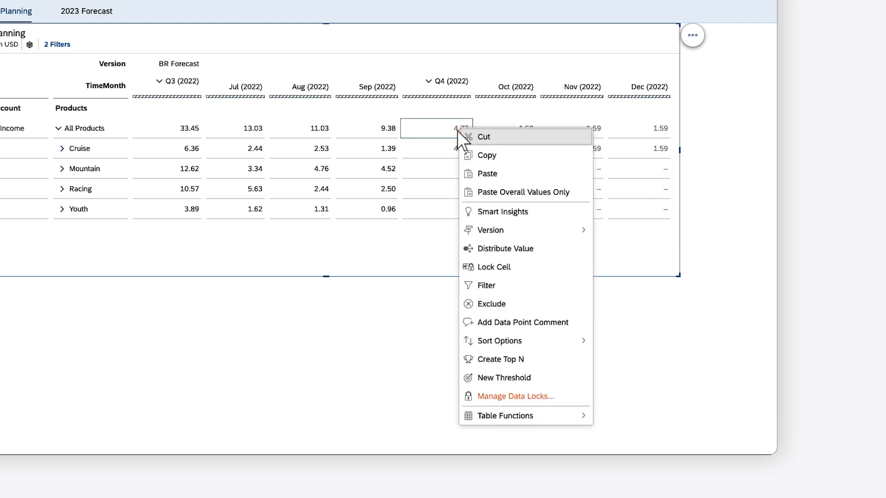
mouse_move(501, 359)
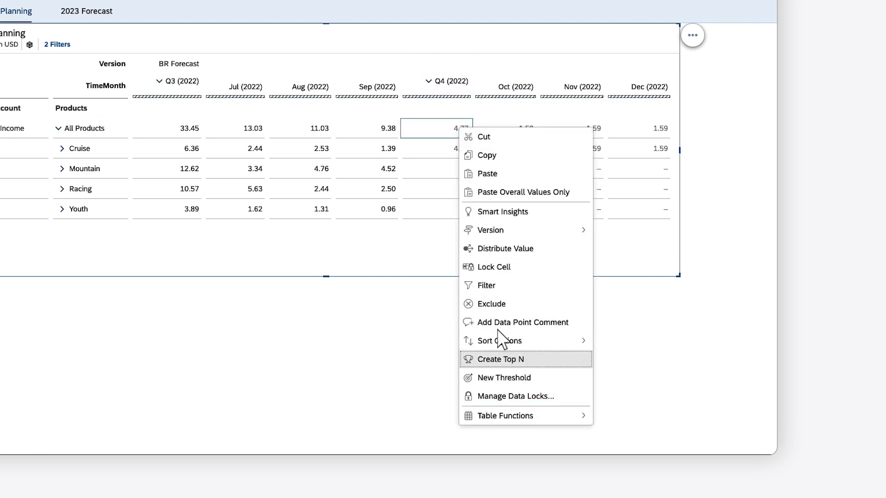
left_click(516, 396)
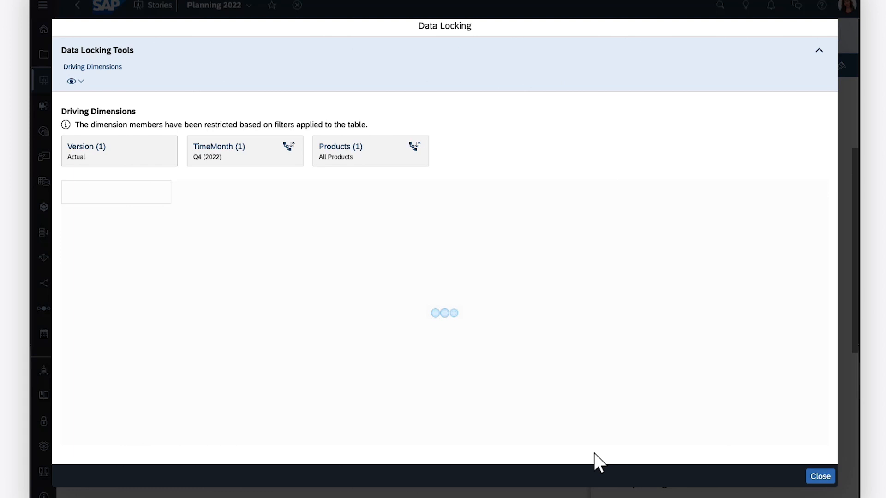
left_click(269, 284)
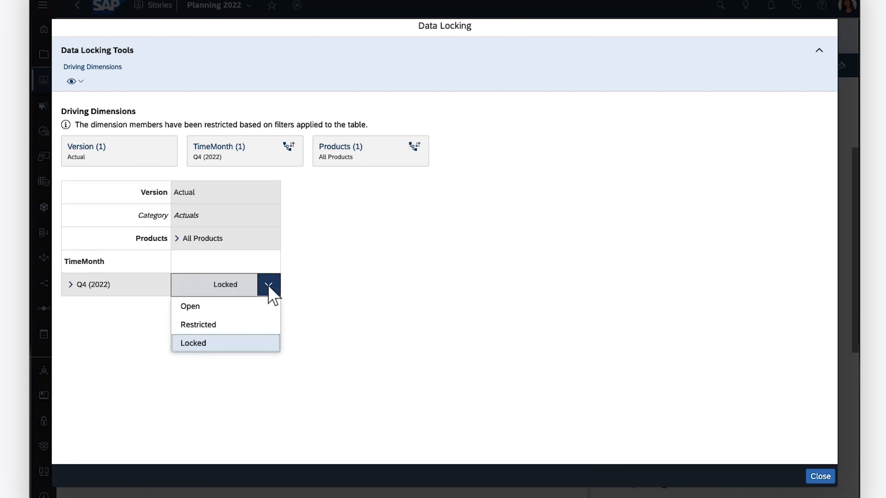
left_click(191, 306)
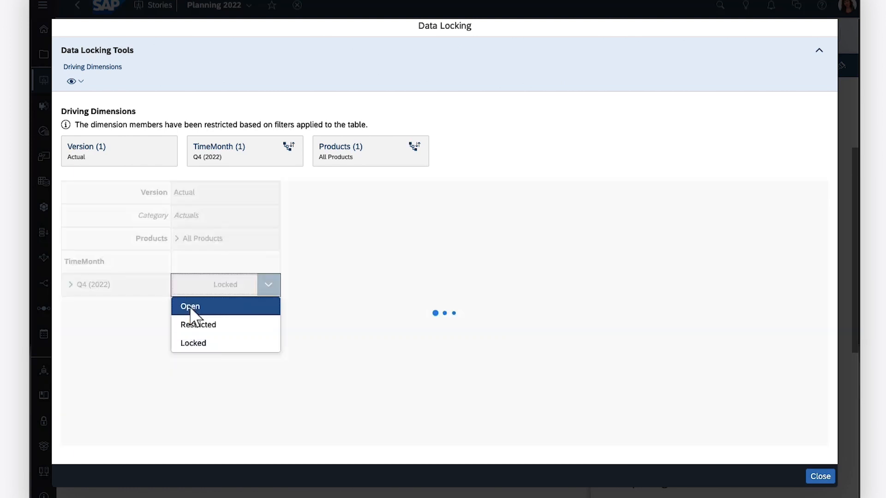
left_click(189, 307)
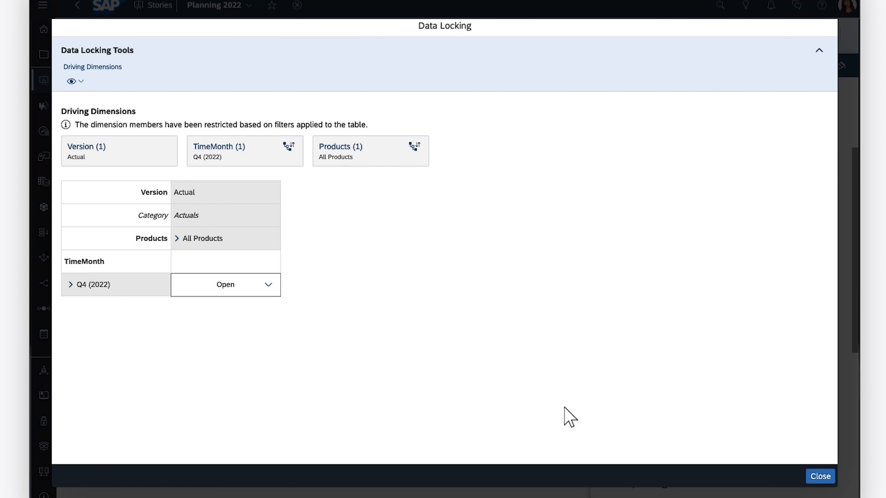
left_click(819, 475)
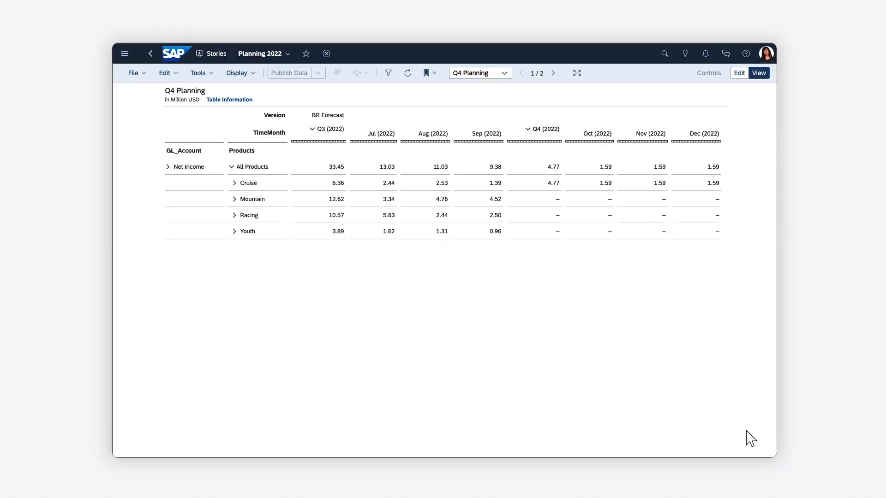
- Enter 8m as the Cruise Q4 2022 value, replacing 4.77
type("4770000")
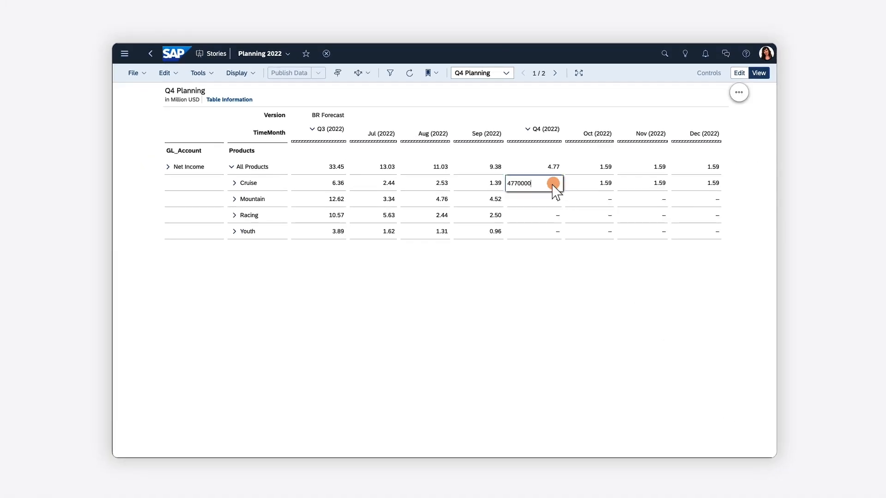
type("8m")
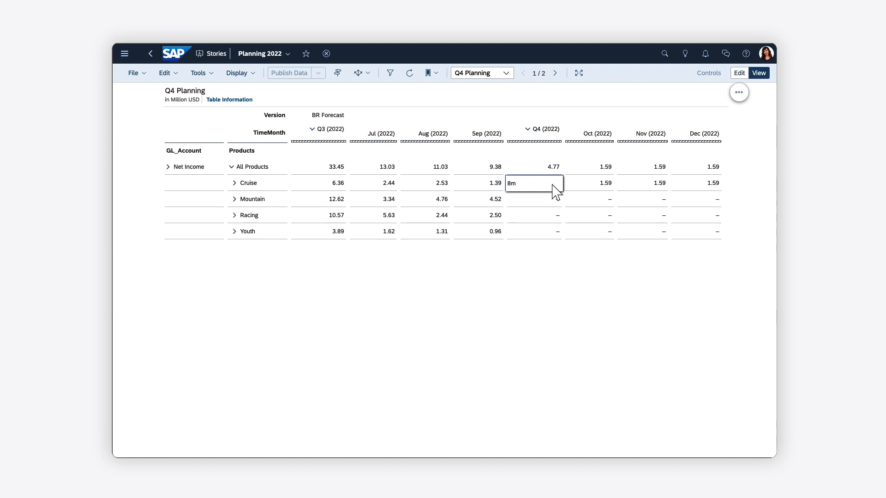
key("Enter")
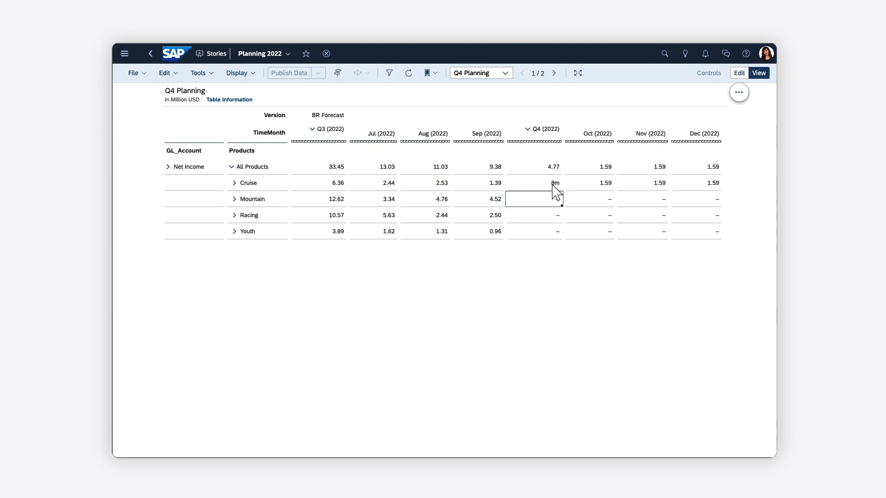